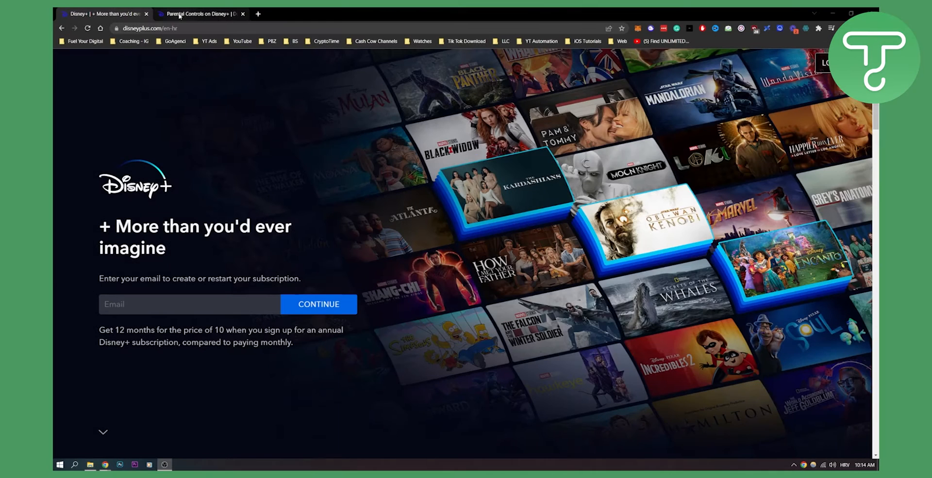
Switch to the 'Parental Controls on Disney+' article tab in the Help Centre.
left_click(199, 13)
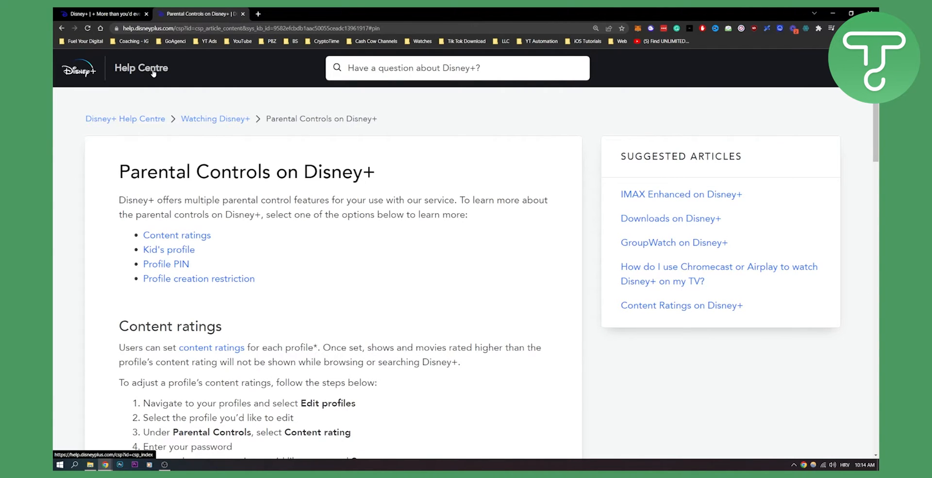
Scroll the article down to the Profile PIN section's five steps and PIN-reset note.
scroll("down", 3)
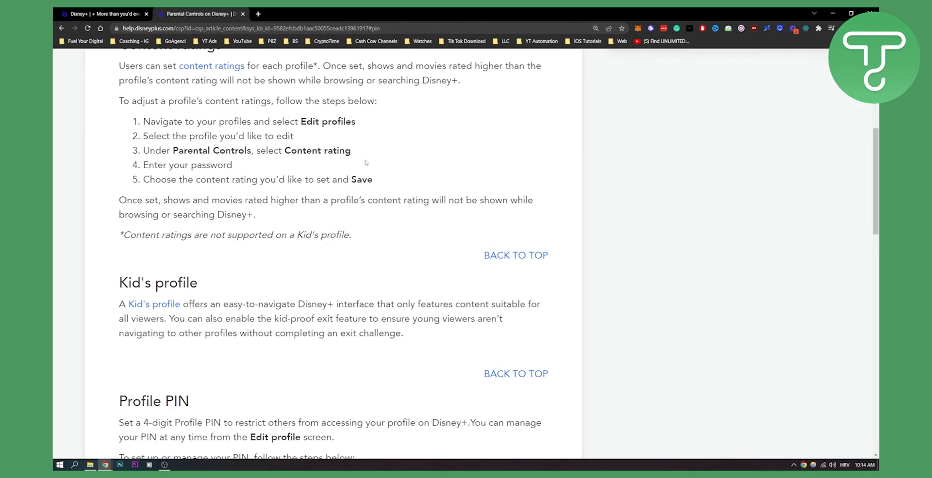
scroll("down", 3)
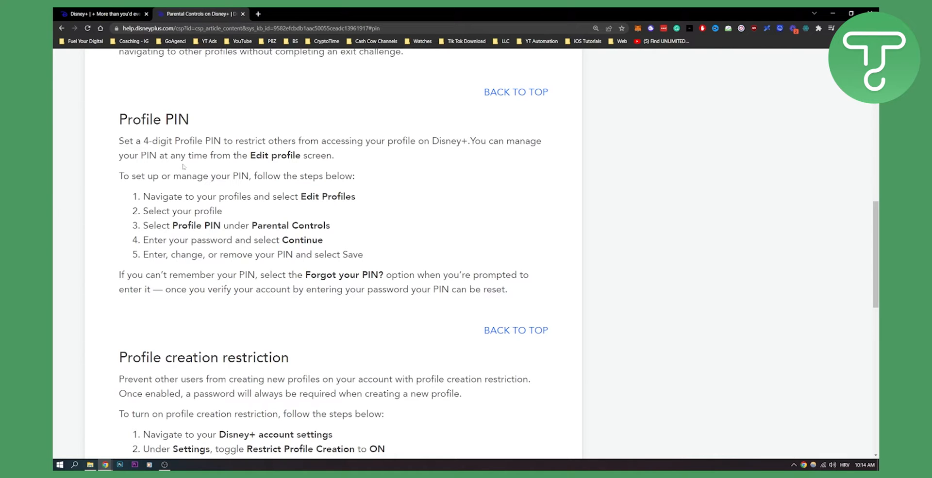
mouse_move(355, 201)
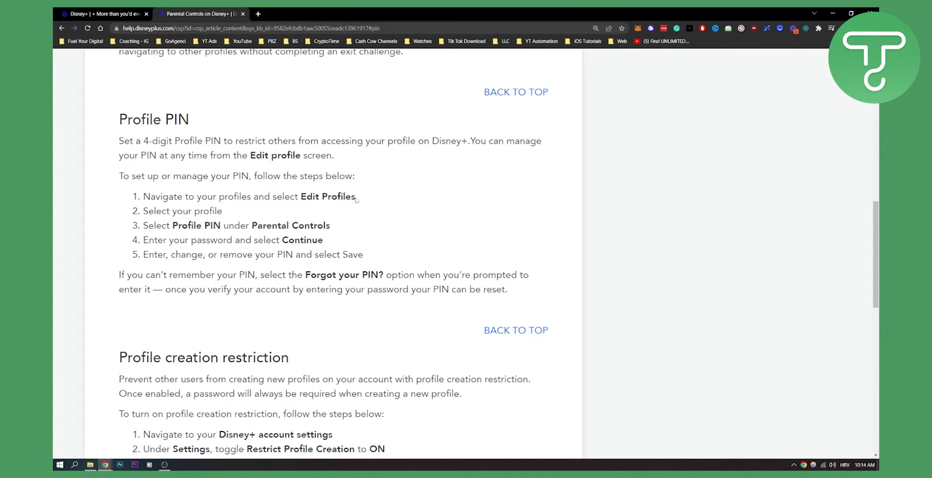
mouse_move(237, 202)
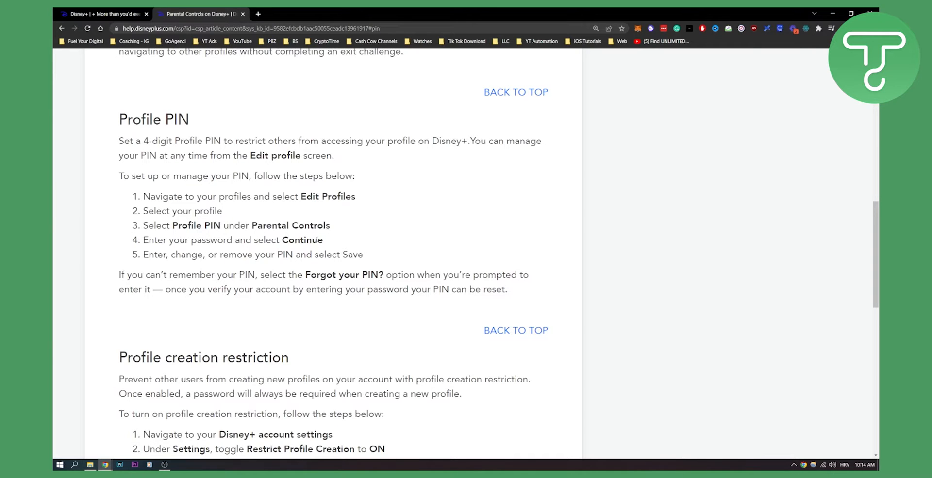
mouse_move(125, 256)
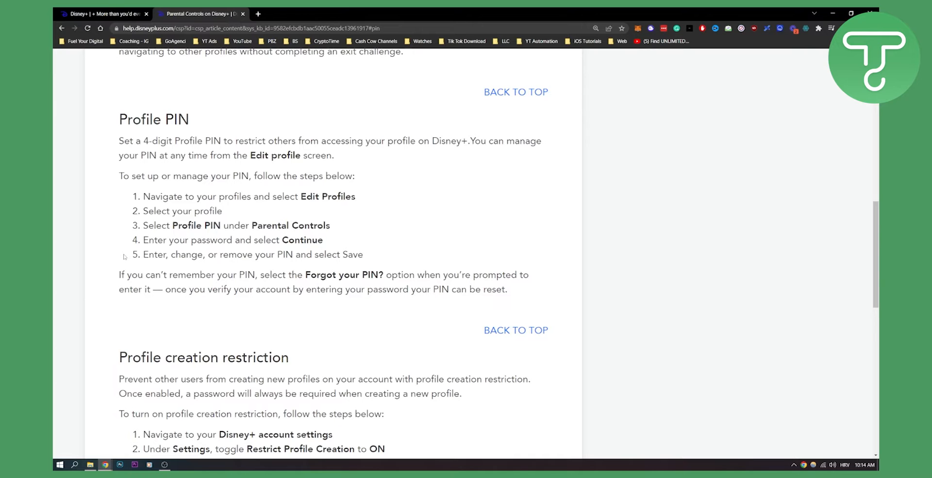
double_click(155, 255)
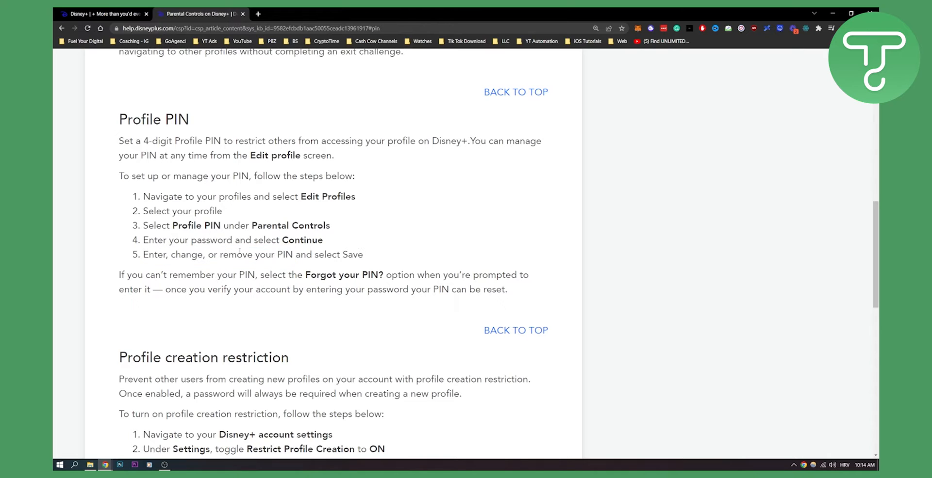
double_click(352, 254)
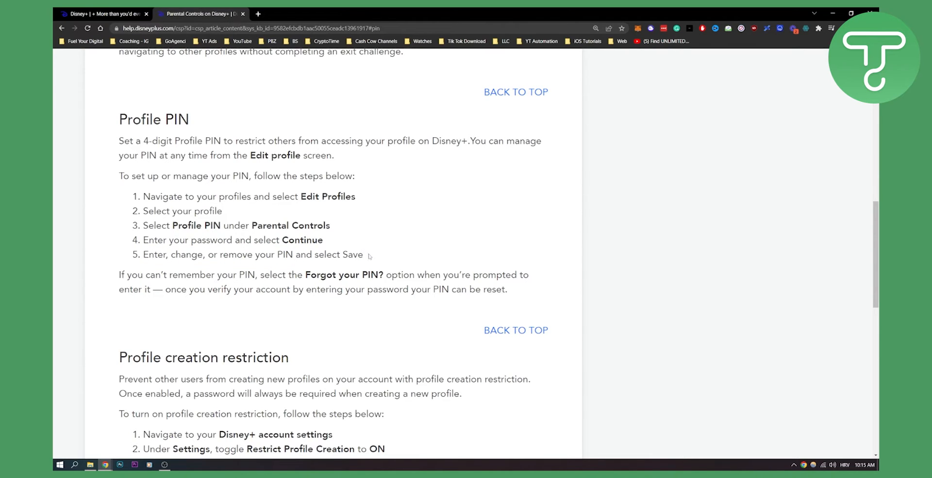
mouse_move(378, 253)
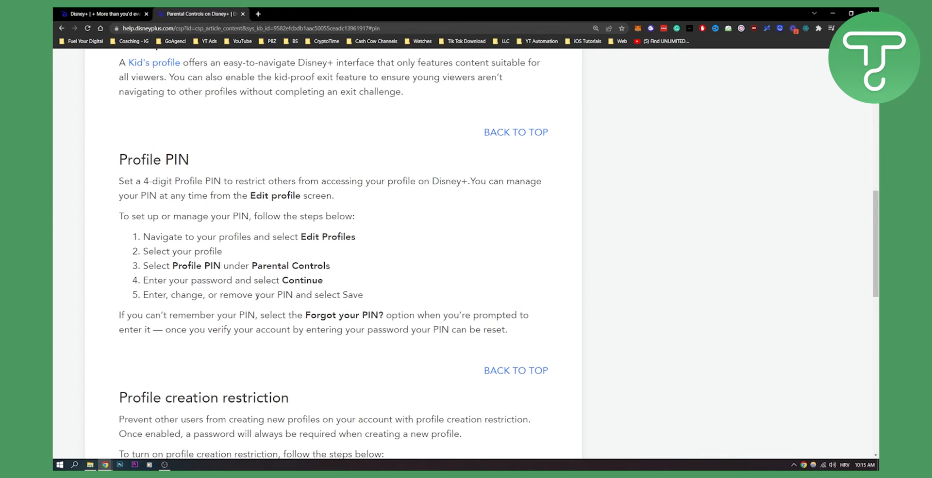
mouse_move(450, 282)
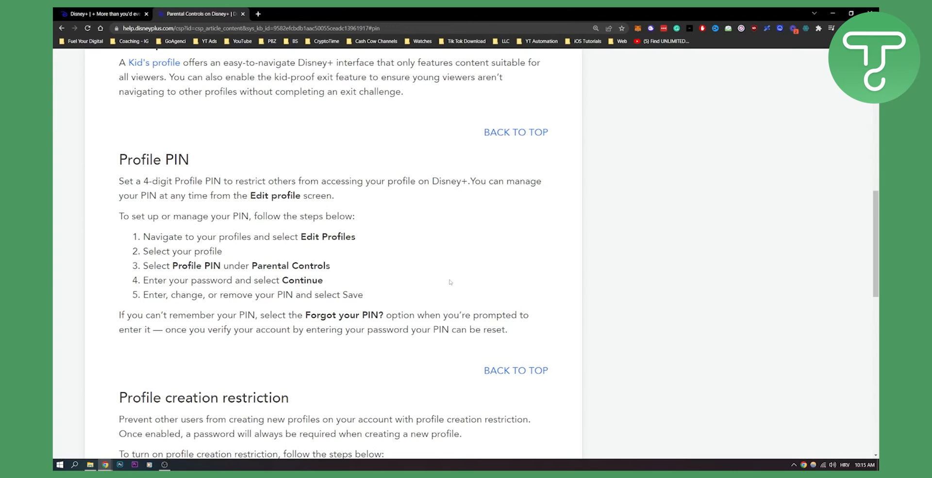
mouse_move(338, 311)
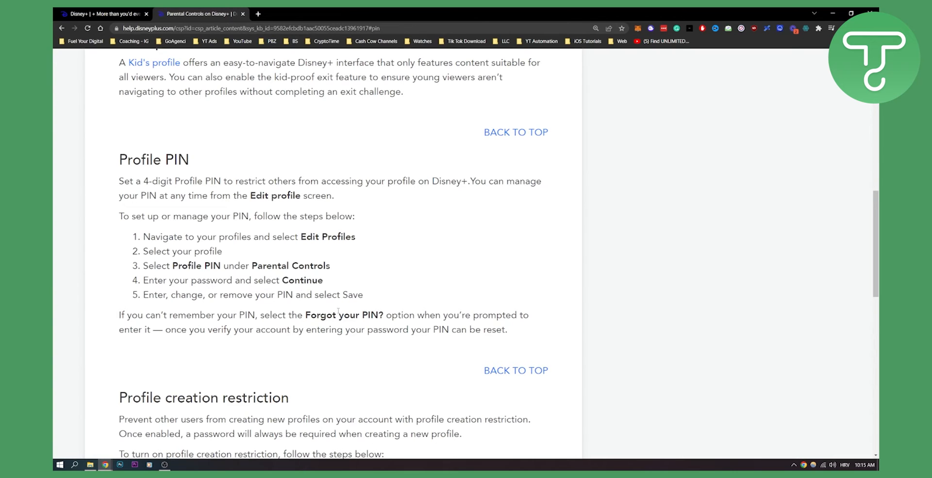
mouse_move(681, 305)
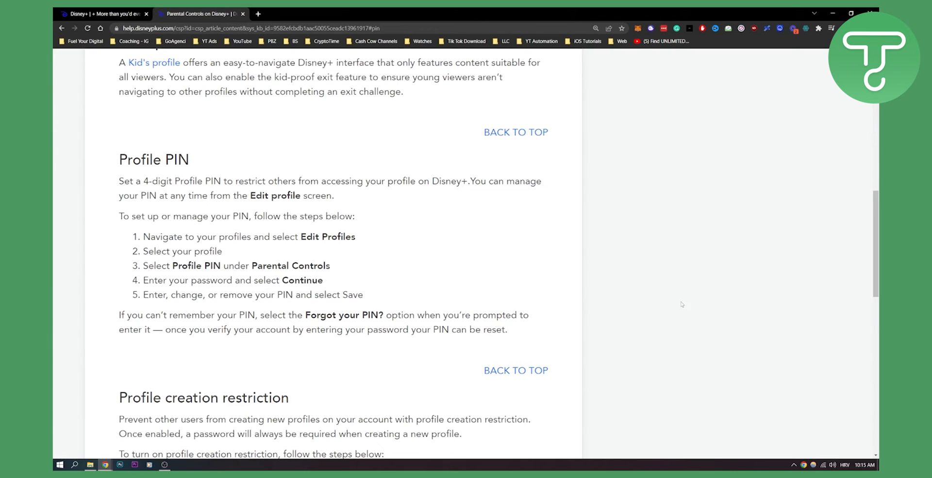